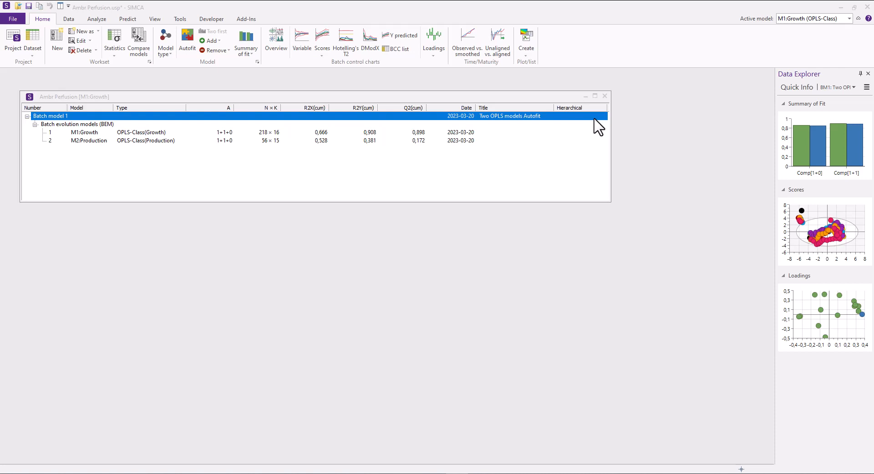
mouse_move(102, 141)
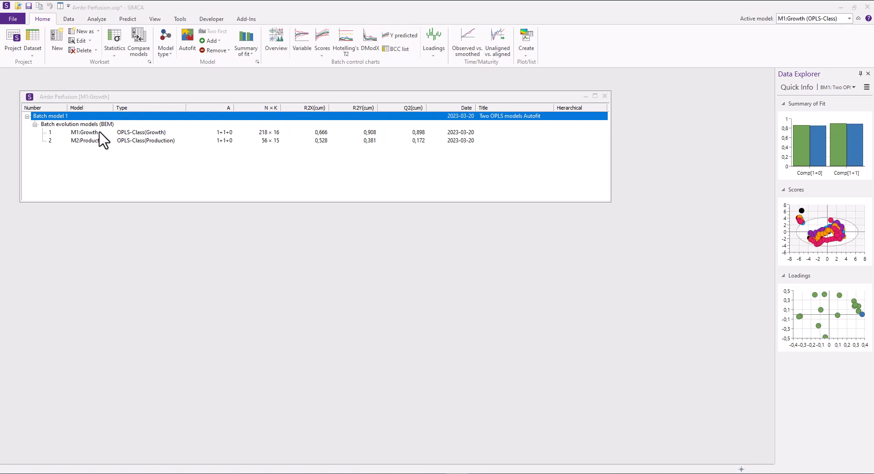
Step: Preview the M1:Growth and M2:Production models, then reselect the batch evolution models group
left_click(77, 124)
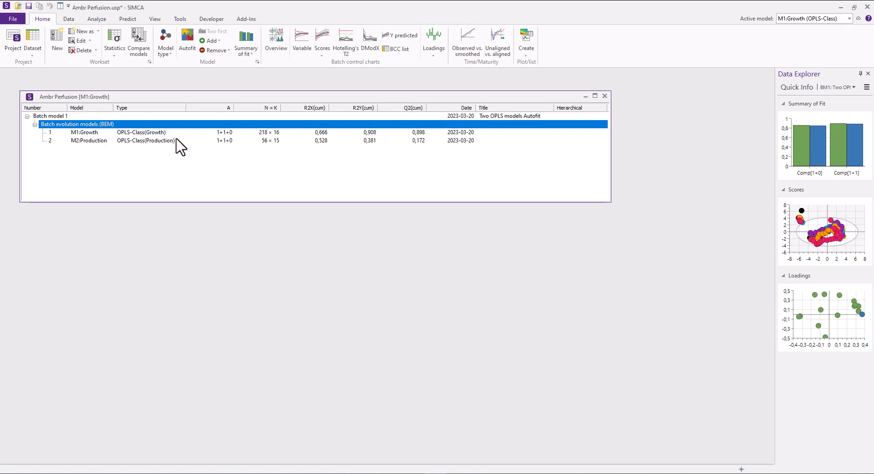
mouse_move(173, 138)
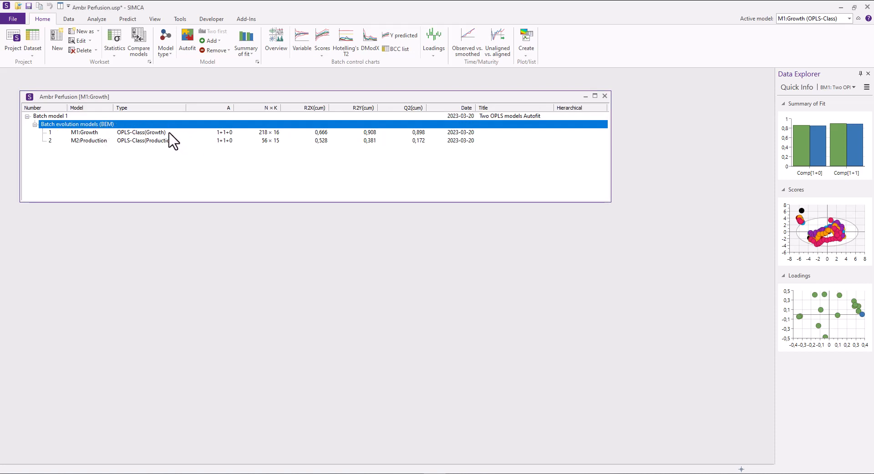
left_click(84, 132)
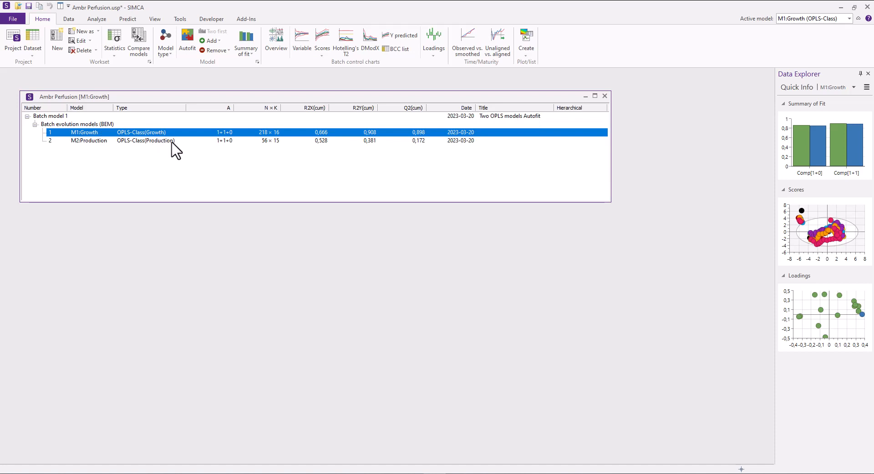
left_click(88, 140)
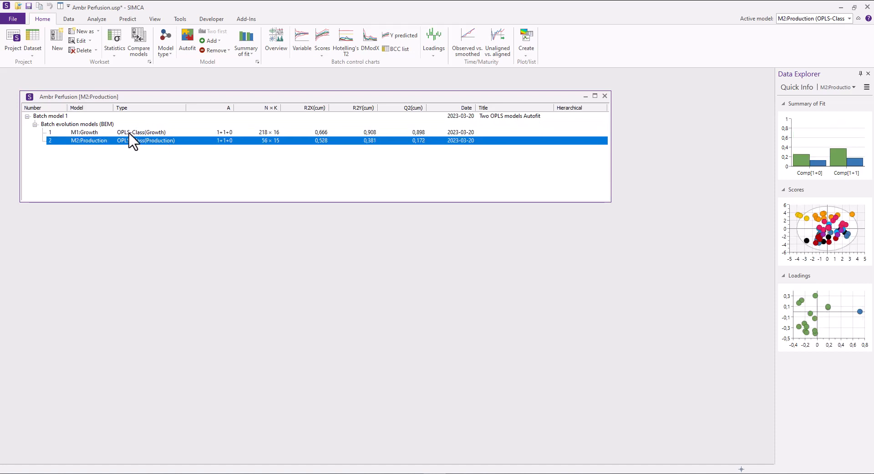
left_click(77, 124)
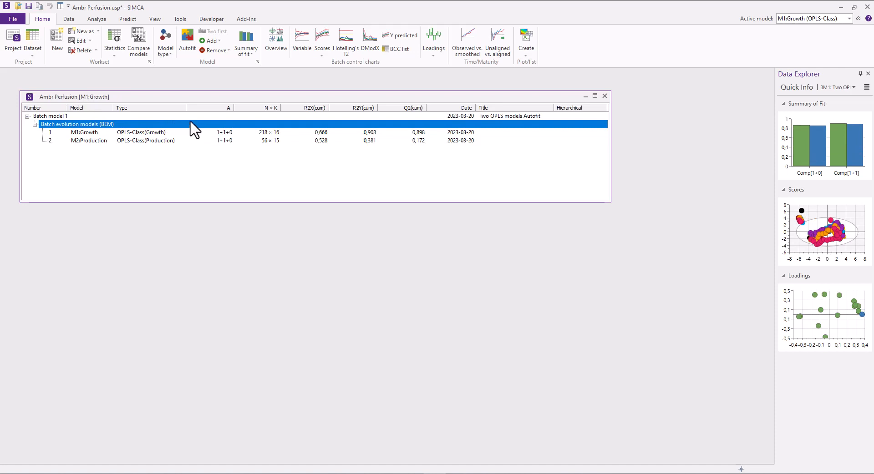
Step: Plot t[1] scores batch control charts for both phases; mark then clear Production points near day 1.5
left_click(322, 39)
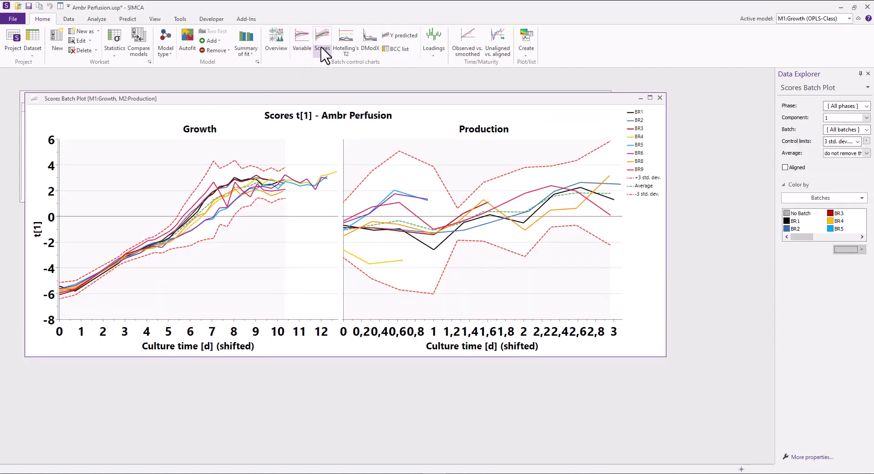
mouse_move(332, 105)
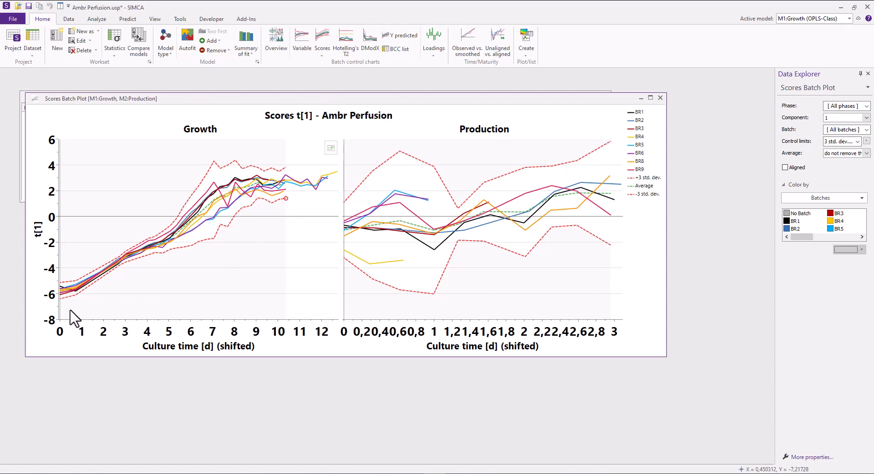
mouse_move(349, 313)
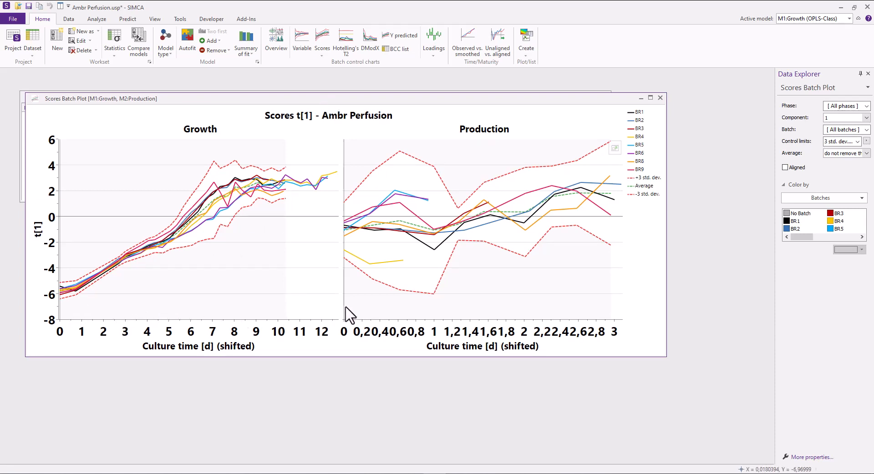
mouse_move(611, 321)
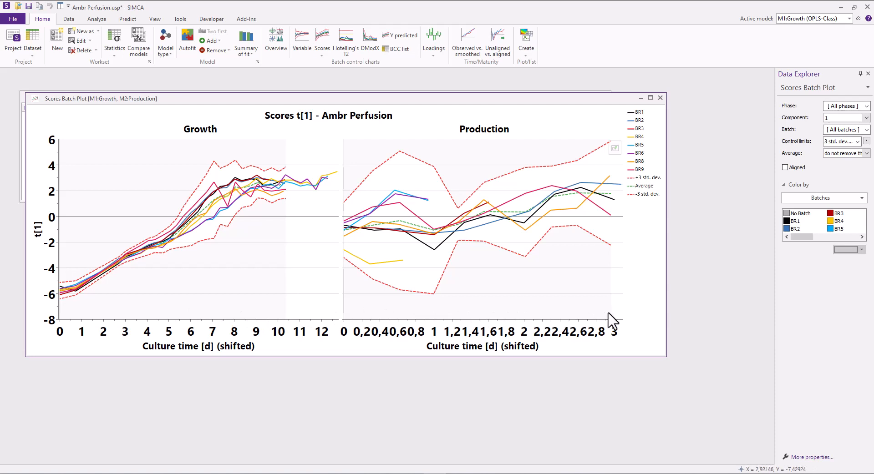
mouse_move(623, 321)
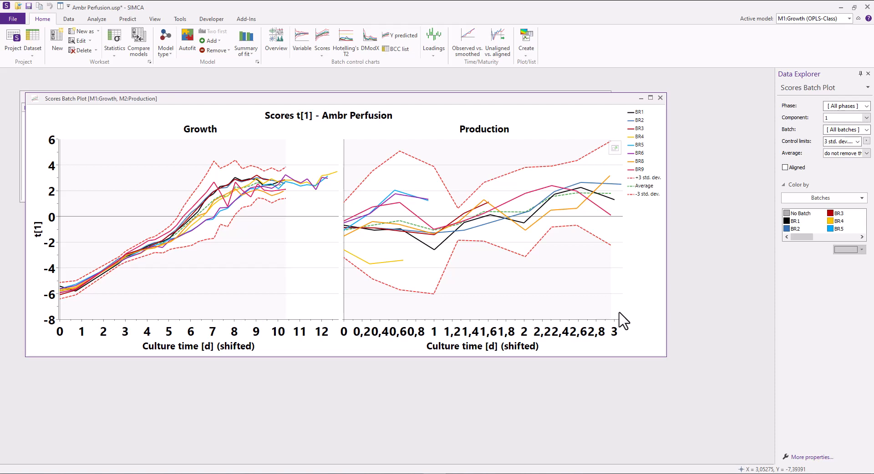
mouse_move(622, 320)
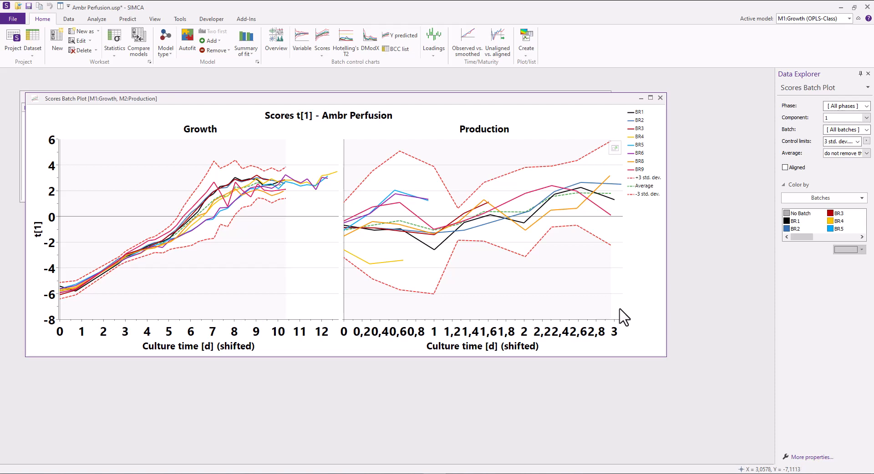
mouse_move(390, 288)
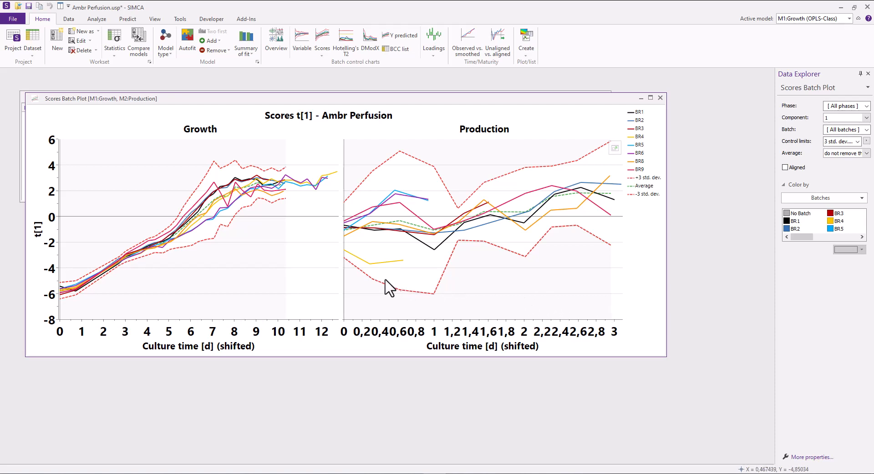
mouse_move(382, 279)
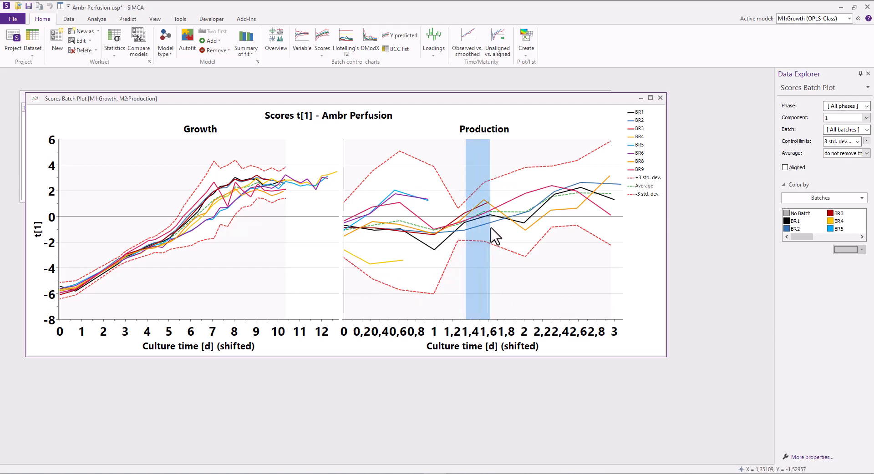
left_click(485, 206)
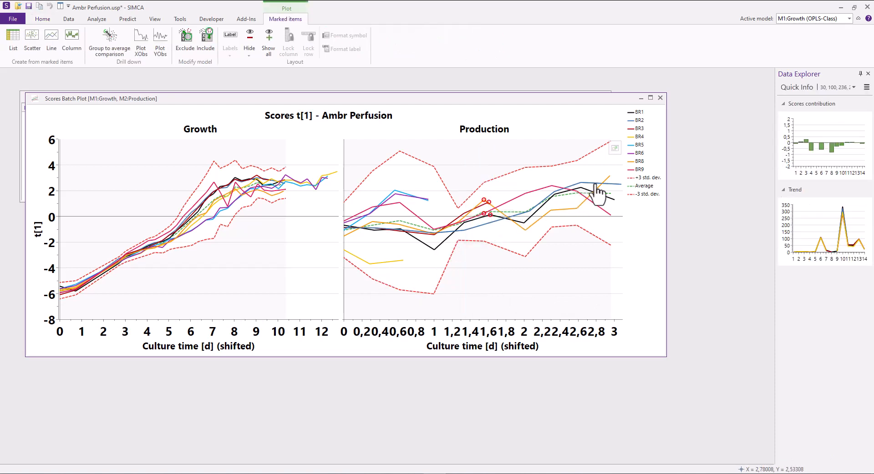
left_click(43, 18)
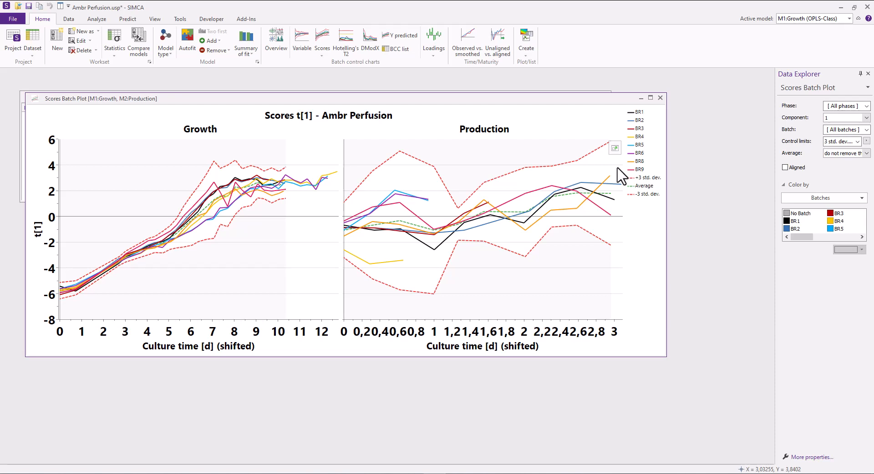
mouse_move(629, 152)
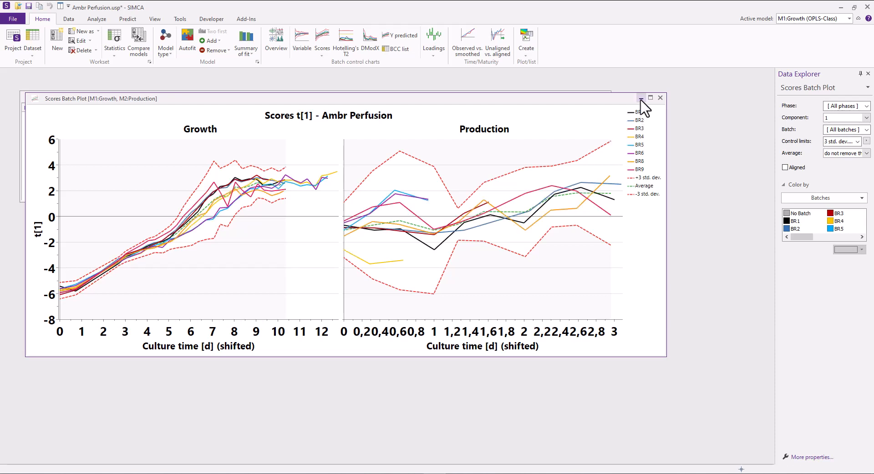
Step: Minimize the Scores Batch Plot, select the batch evolution models group, and start a new workset
left_click(641, 99)
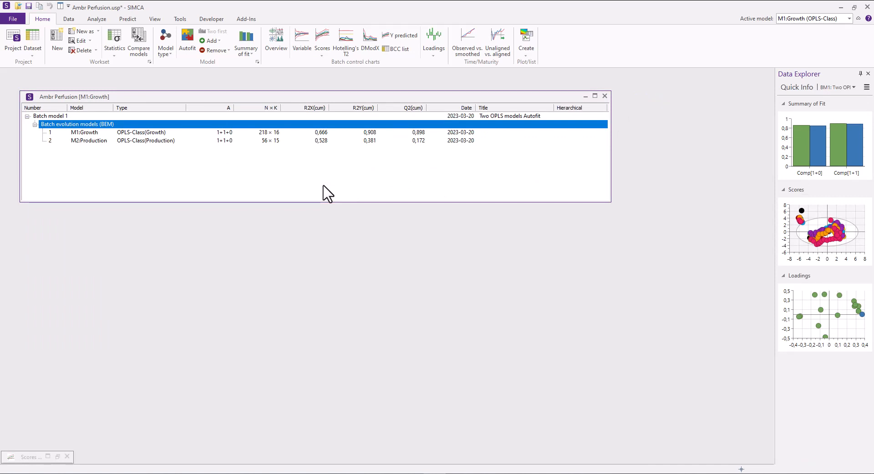
mouse_move(169, 151)
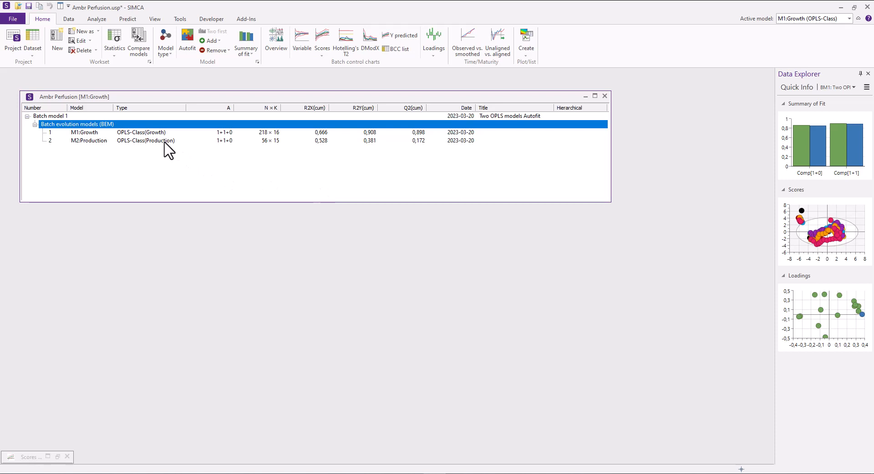
left_click(88, 140)
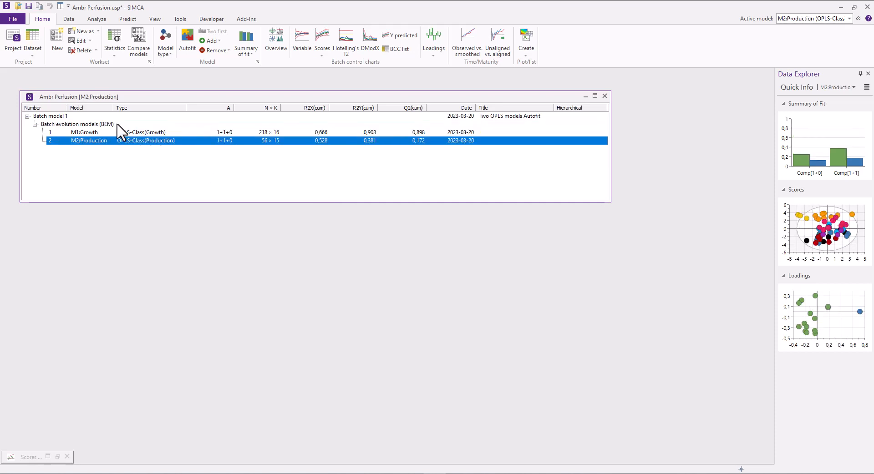
left_click(77, 123)
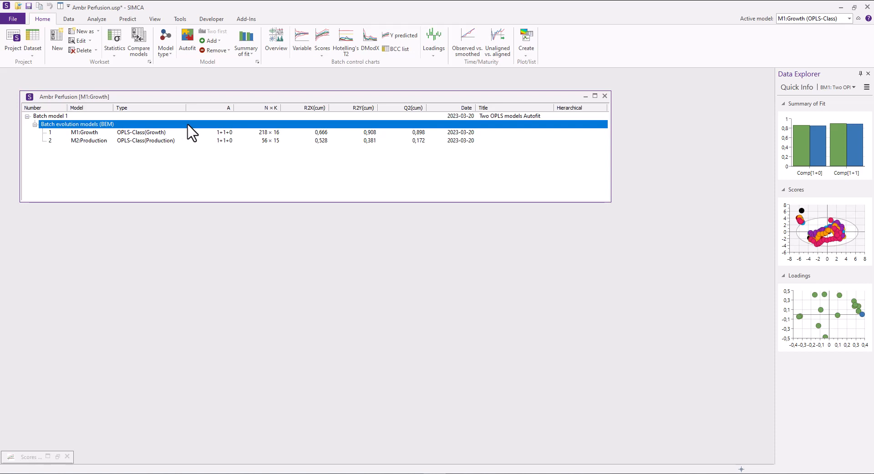
mouse_move(187, 134)
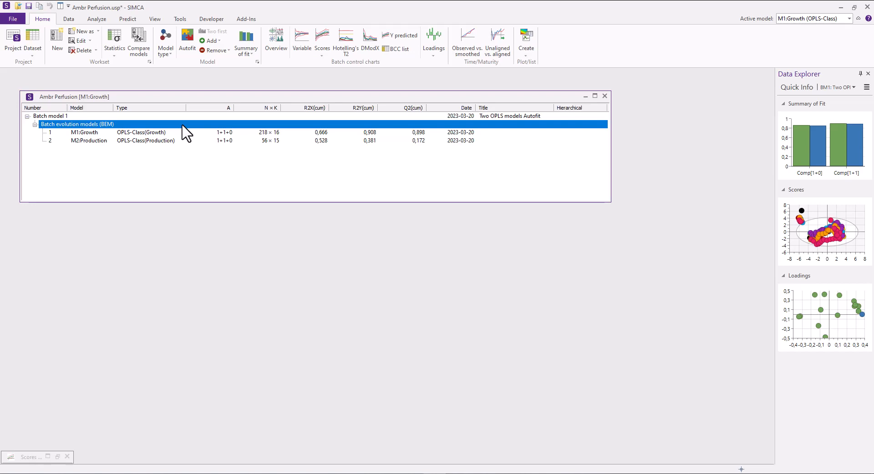
left_click(82, 31)
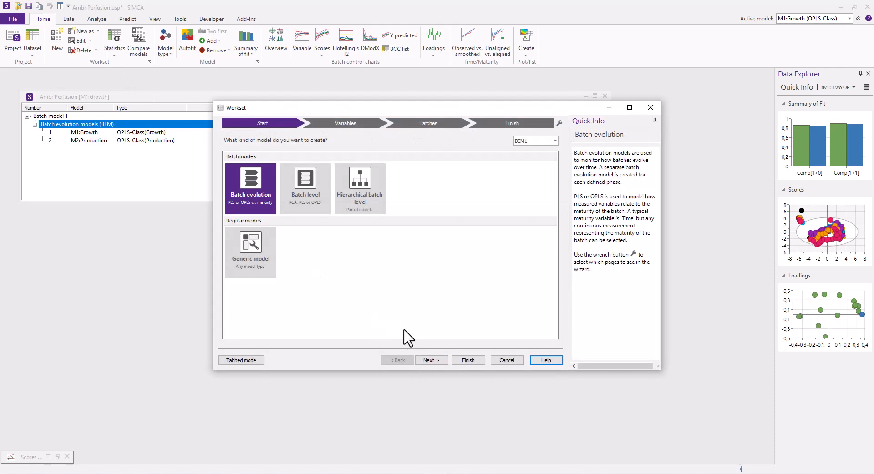
Step: Create batch model 2 with default settings and expand its Growth and Production phase models
left_click(468, 360)
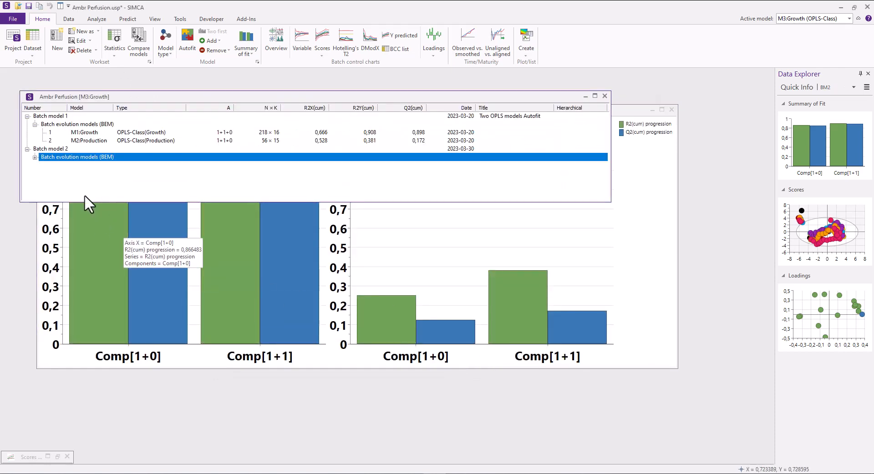
mouse_move(36, 167)
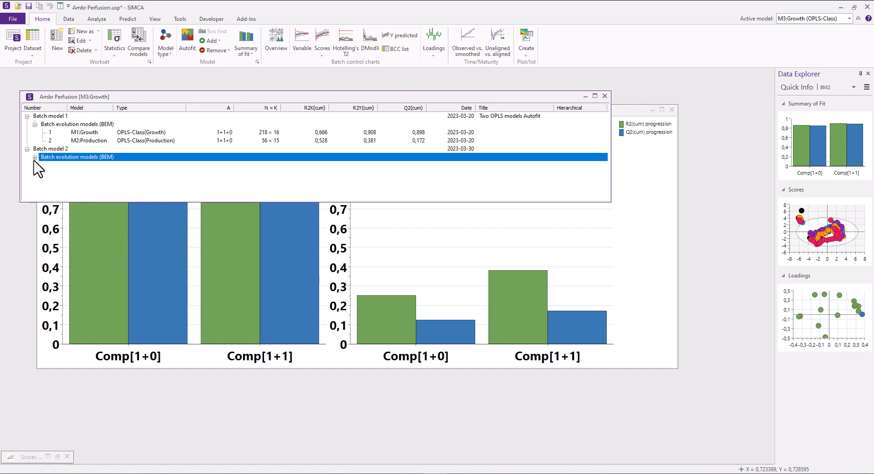
left_click(36, 156)
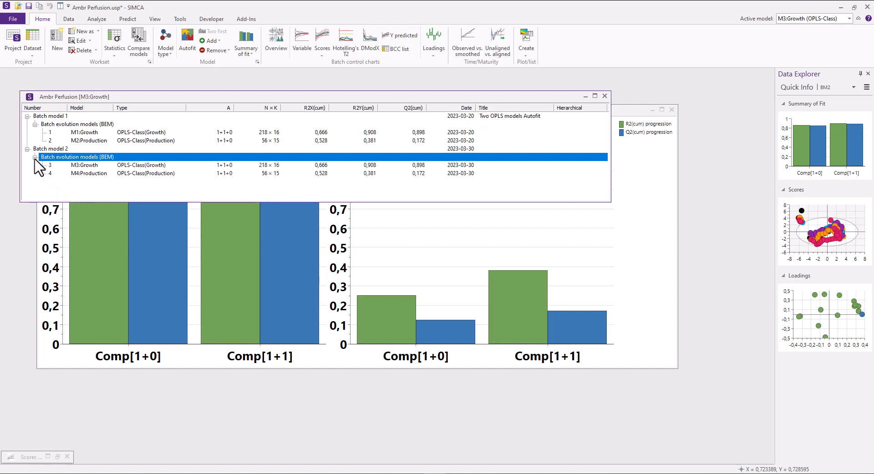
mouse_move(60, 174)
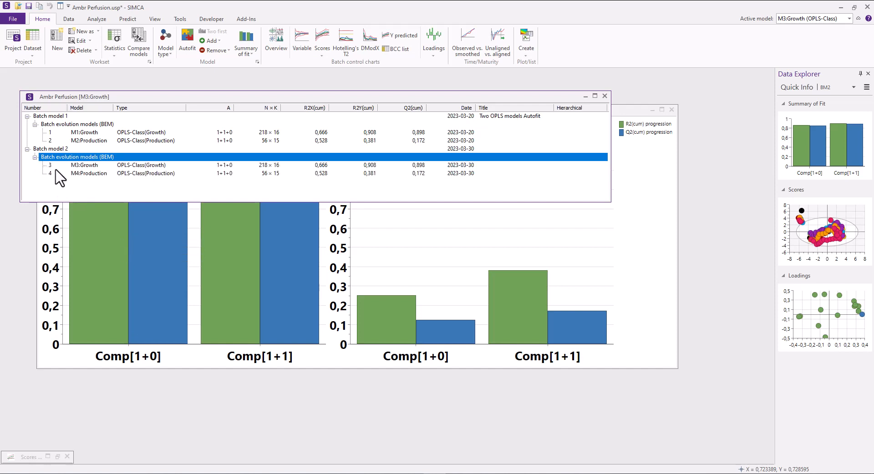
mouse_move(152, 194)
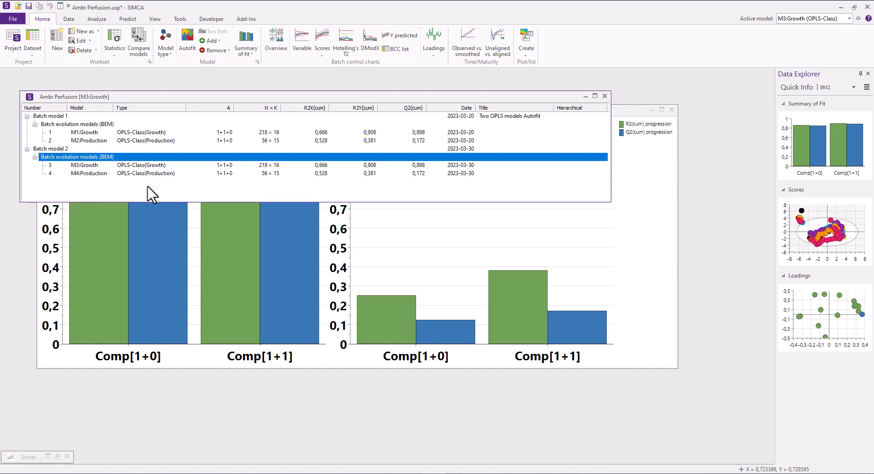
mouse_move(165, 183)
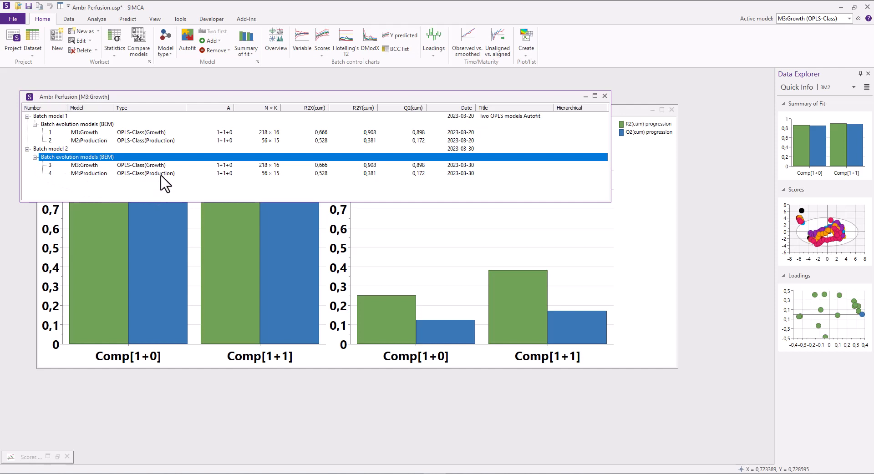
mouse_move(173, 181)
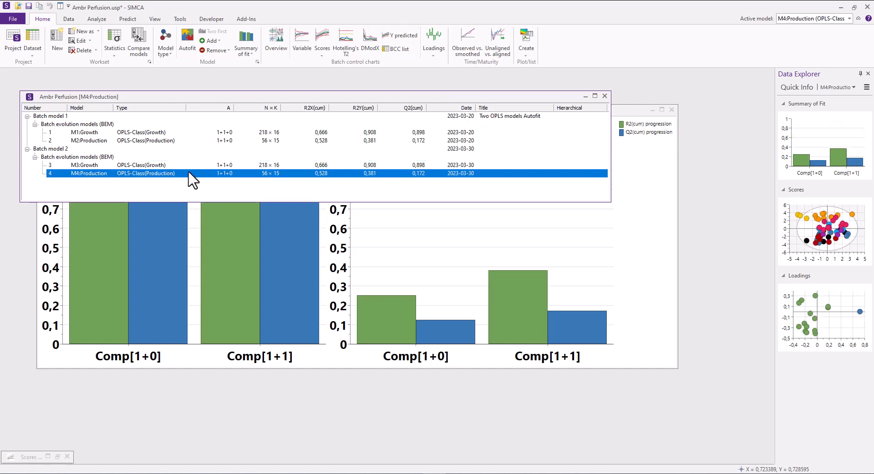
mouse_move(218, 83)
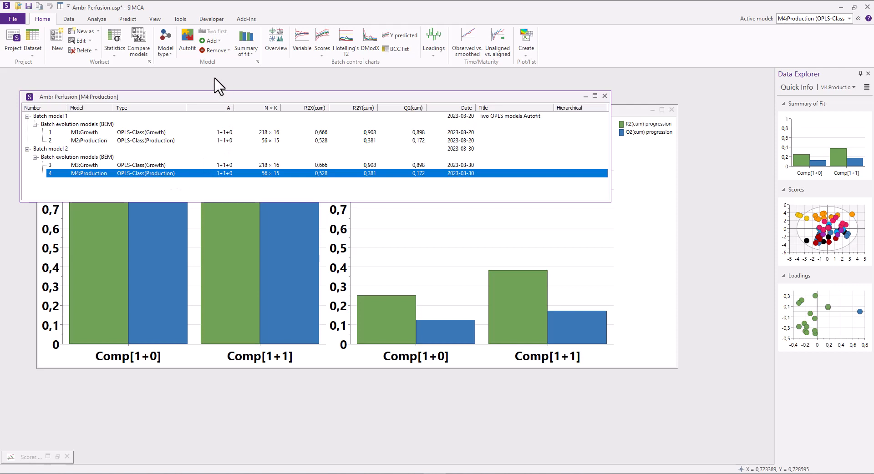
Step: Make M4:Production a PCA class model fitted with two components (R2X 0.641, Q2 0.183)
left_click(165, 40)
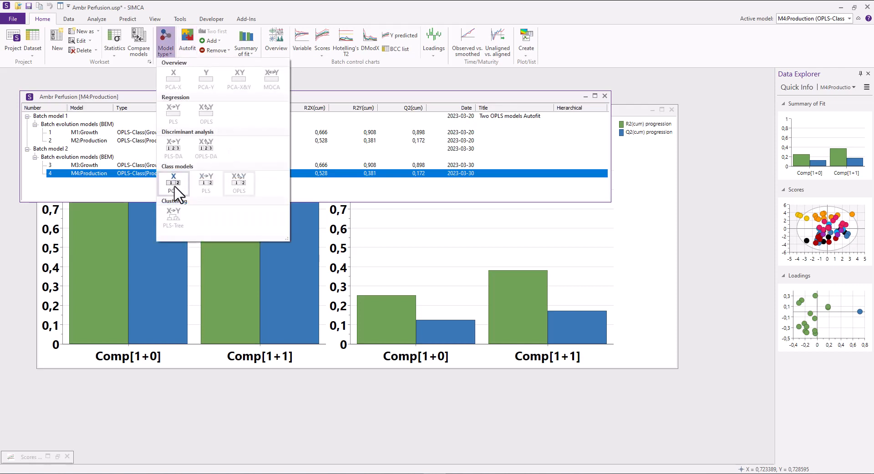
left_click(173, 184)
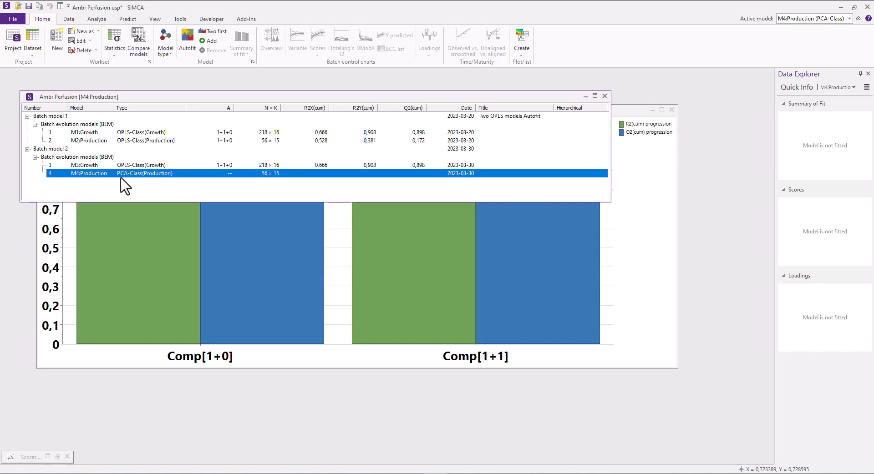
mouse_move(213, 31)
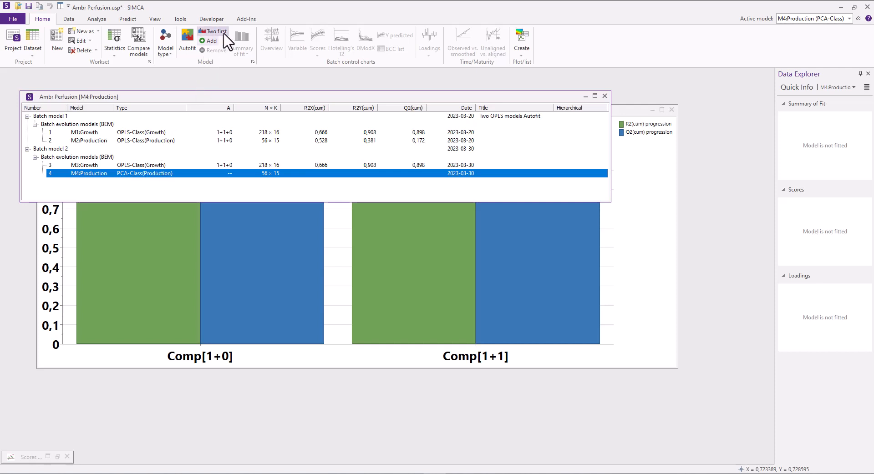
left_click(241, 42)
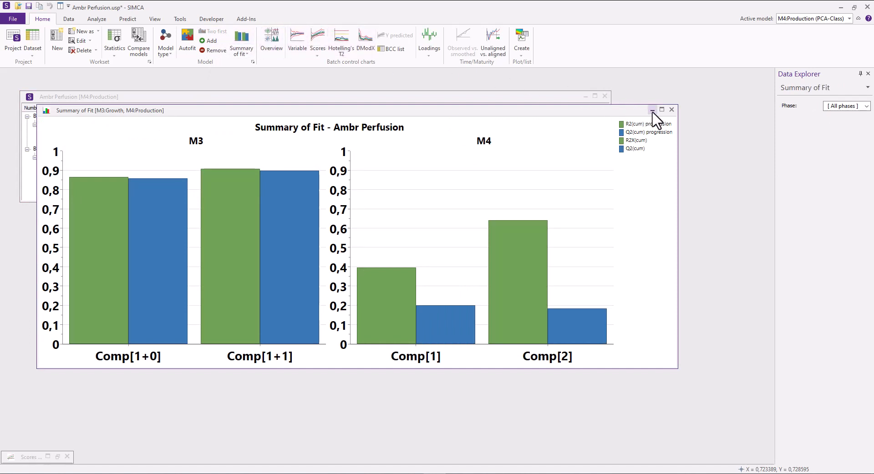
left_click(651, 109)
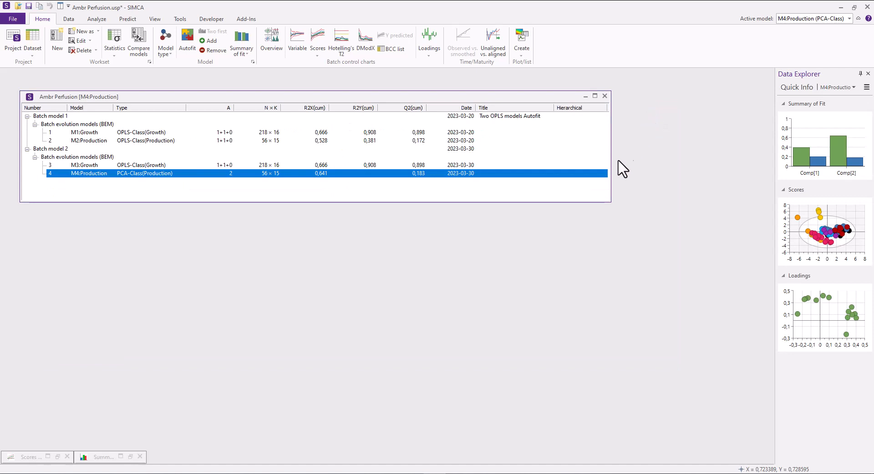
mouse_move(385, 226)
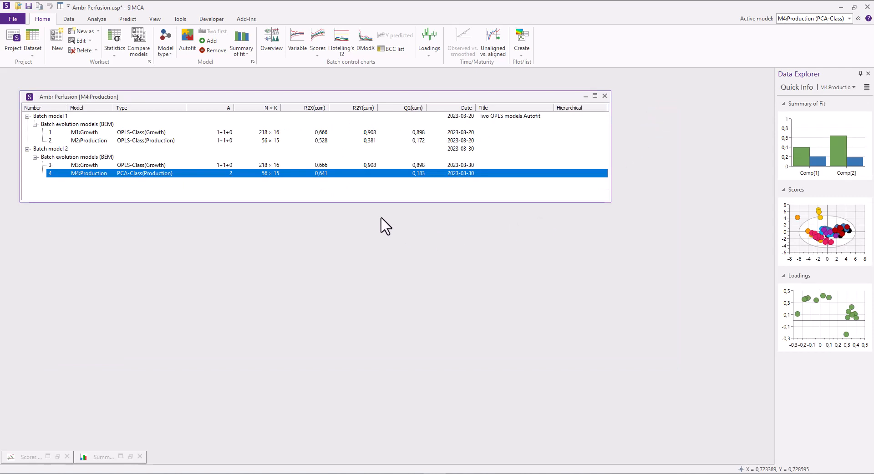
mouse_move(325, 233)
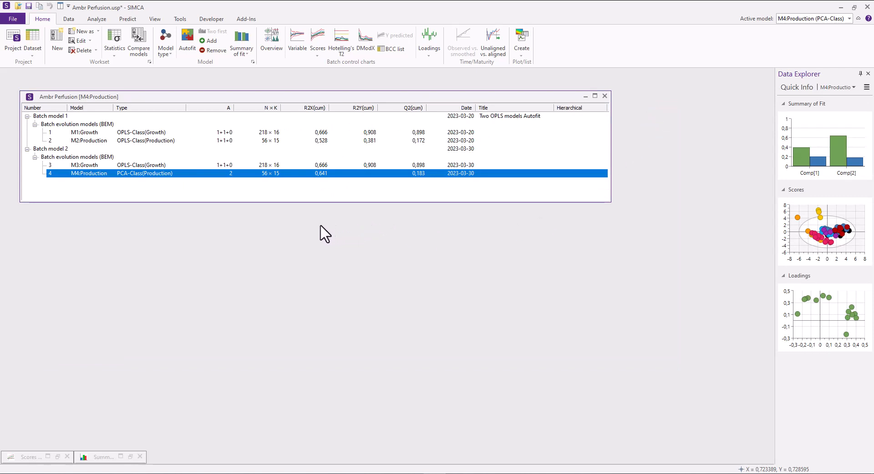
mouse_move(262, 232)
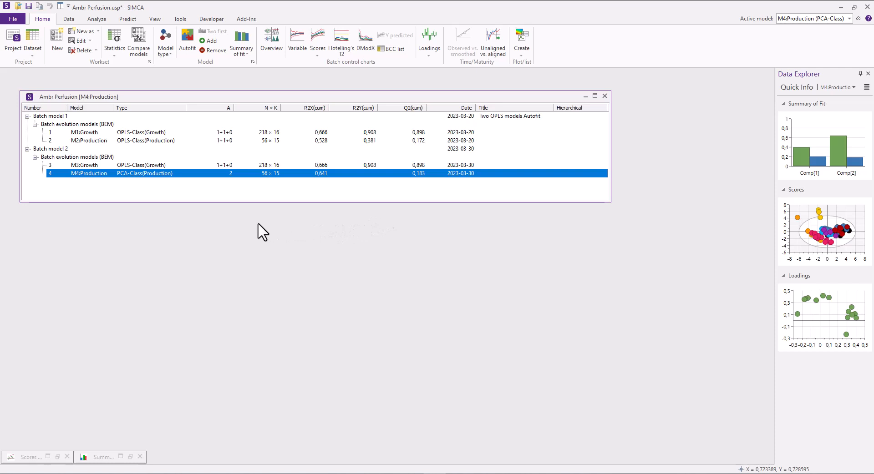
mouse_move(140, 202)
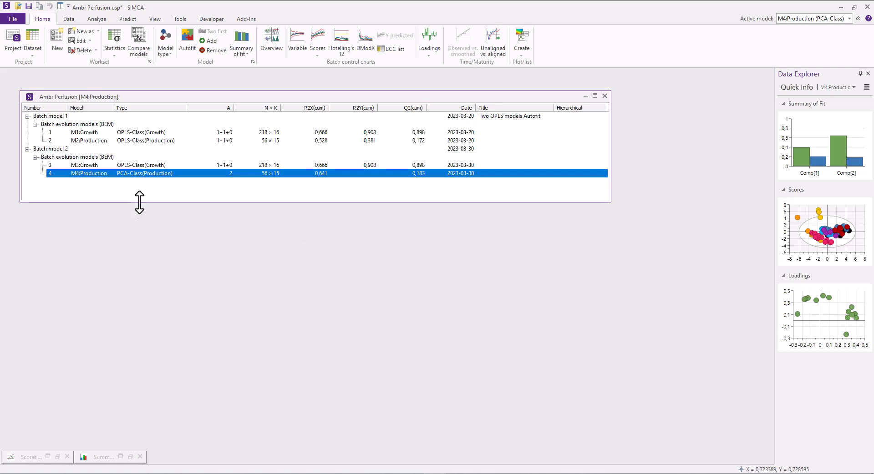
Step: Select M3:Growth, then make batch model 2's evolution model active
left_click(84, 165)
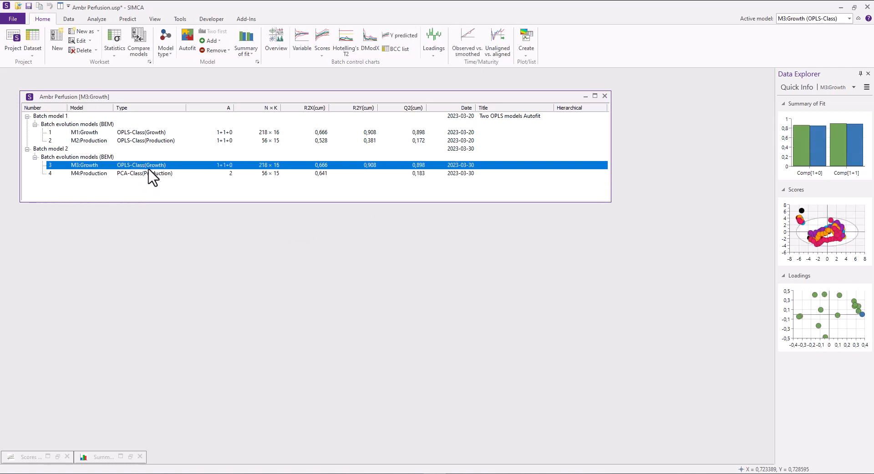
mouse_move(166, 183)
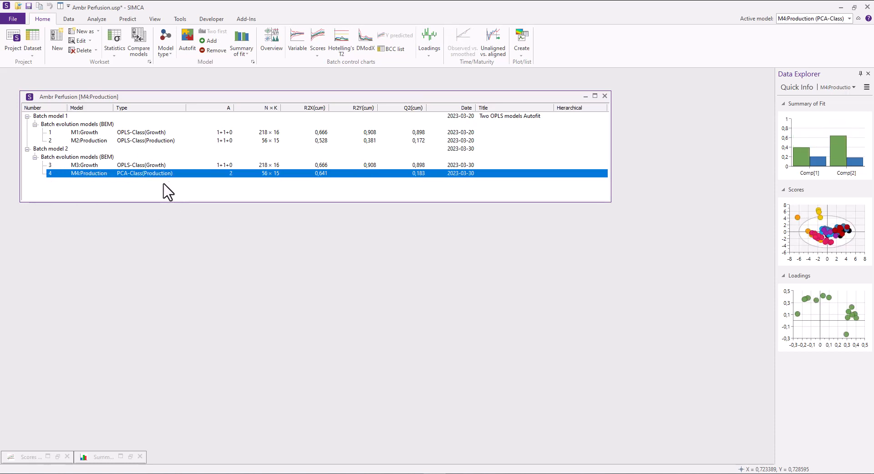
mouse_move(114, 168)
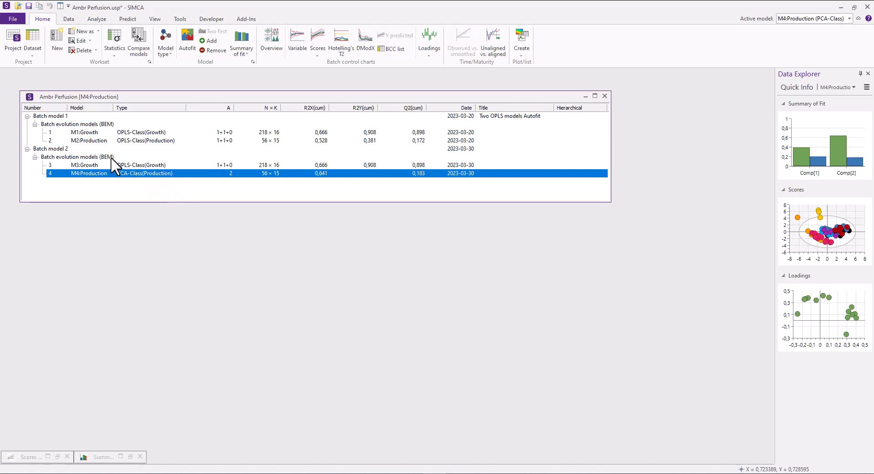
left_click(77, 156)
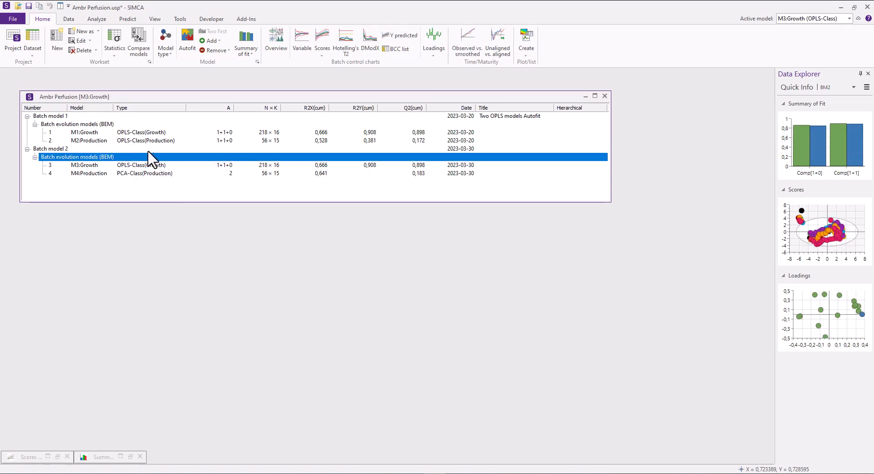
mouse_move(165, 162)
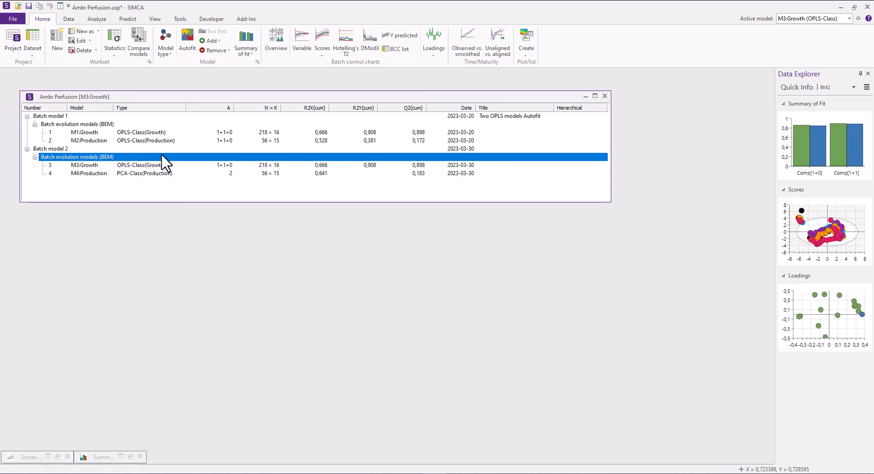
mouse_move(114, 133)
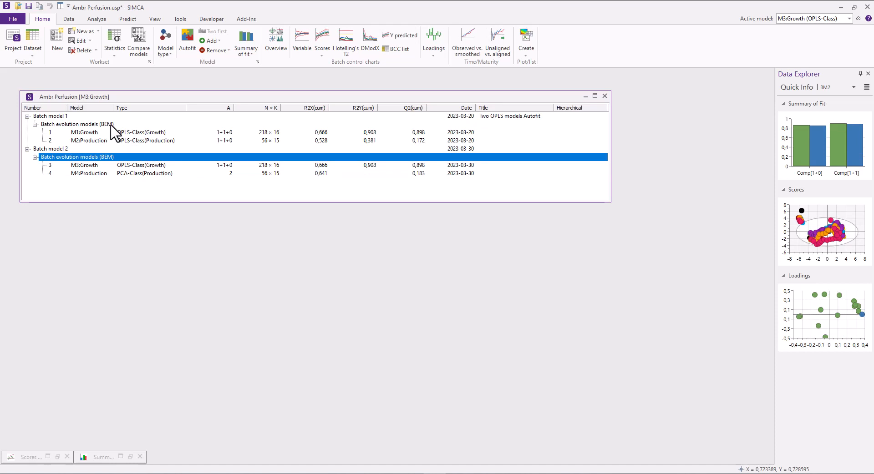
Step: Plot the t[1] scores batch control chart for the Growth and PCA Production phases
left_click(76, 124)
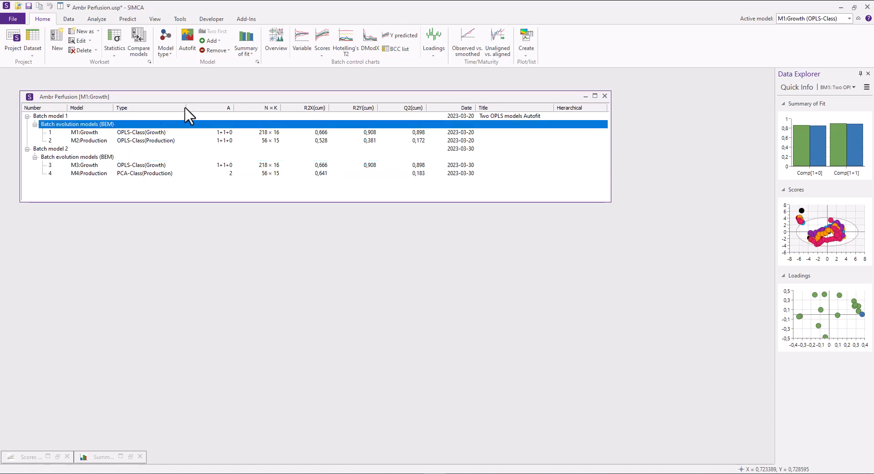
mouse_move(322, 39)
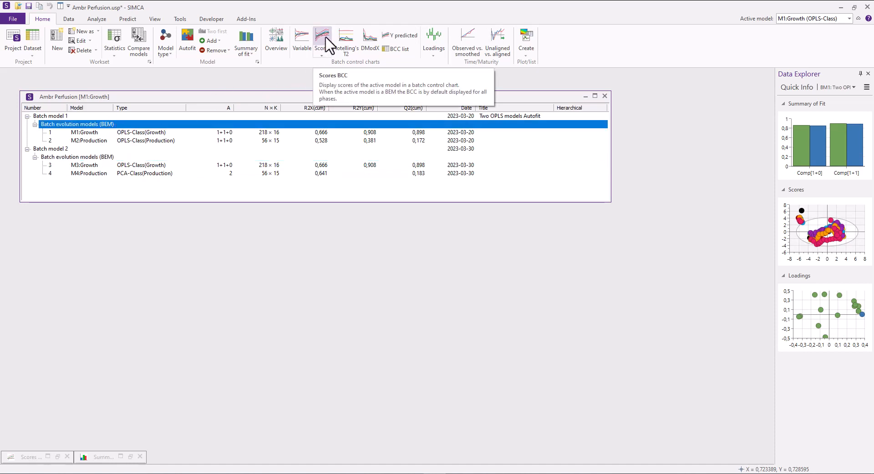
left_click(322, 36)
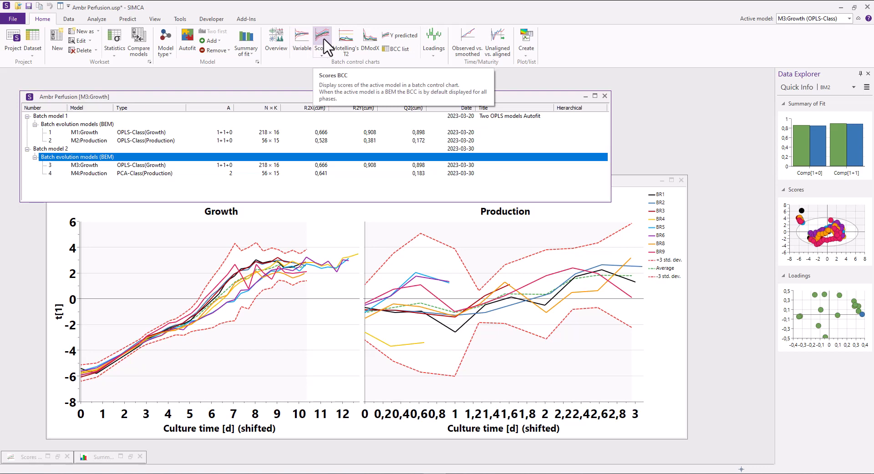
left_click(323, 39)
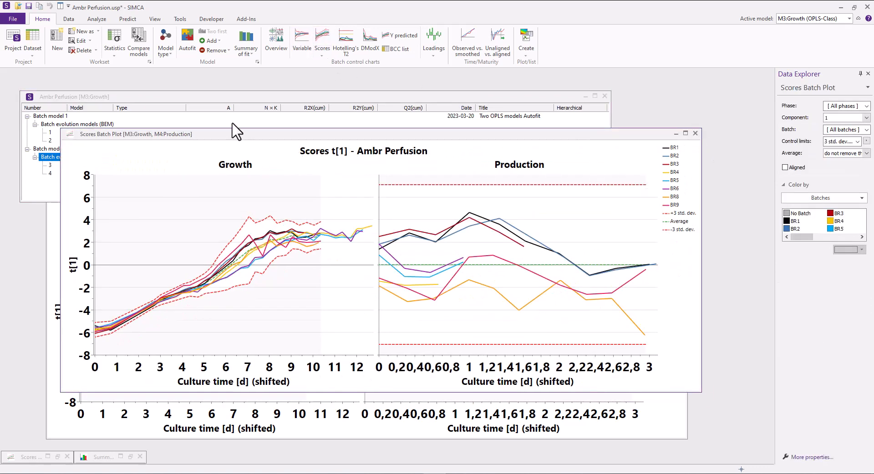
Step: Tile the M3/M4 and M1/M2 scores charts vertically, minimize both, and restore the Ambr Perfusion list
left_click(584, 96)
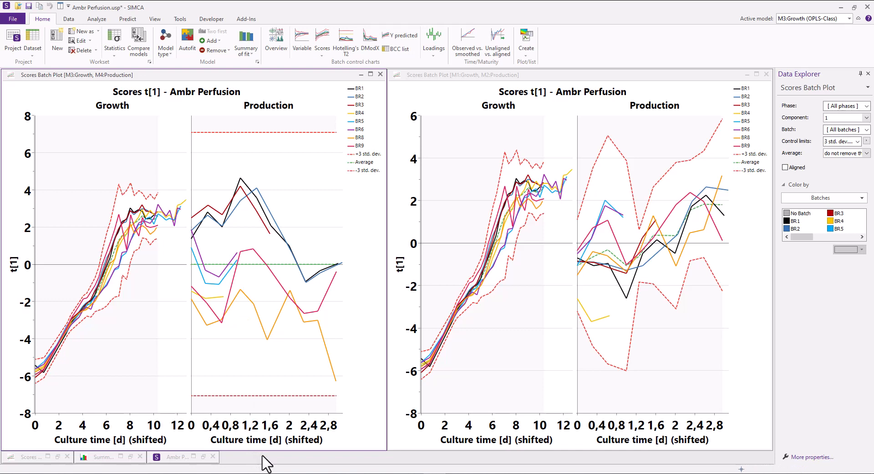
mouse_move(249, 420)
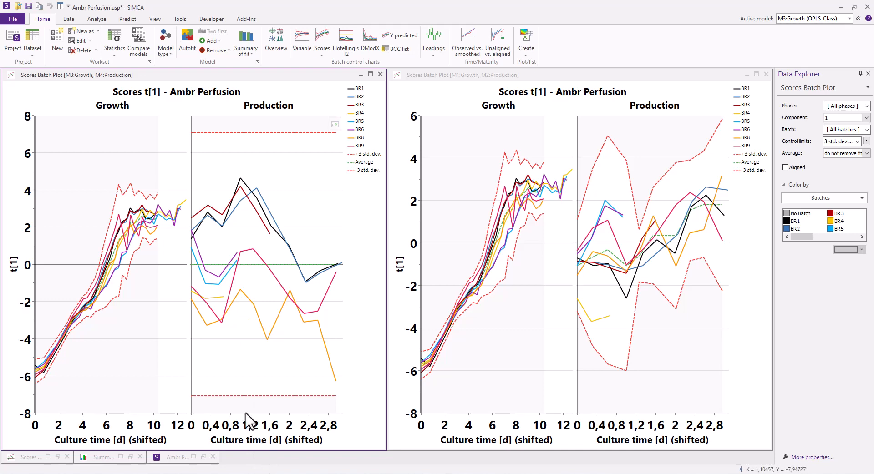
mouse_move(234, 84)
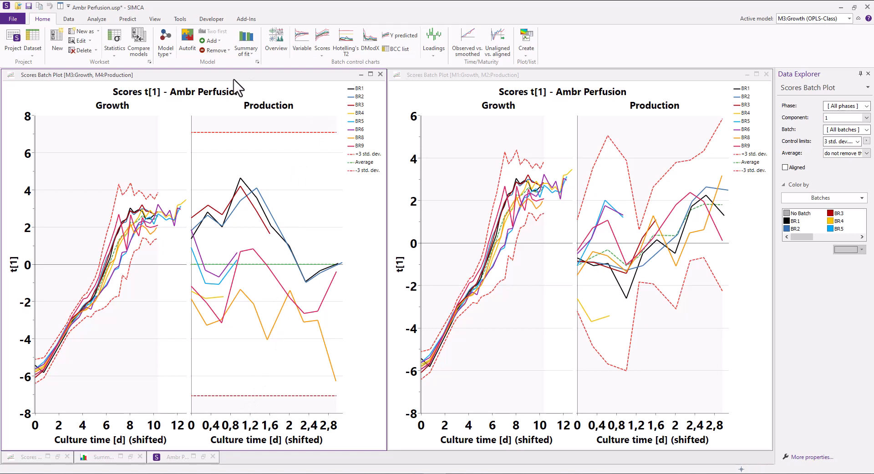
mouse_move(305, 120)
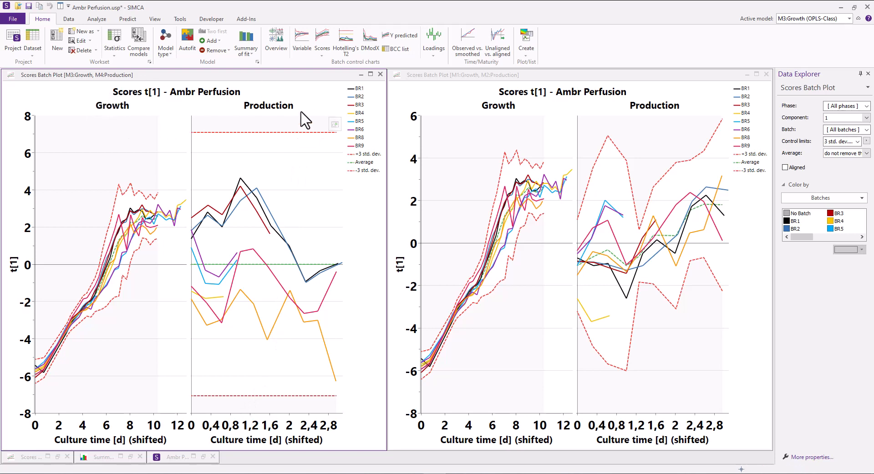
mouse_move(459, 117)
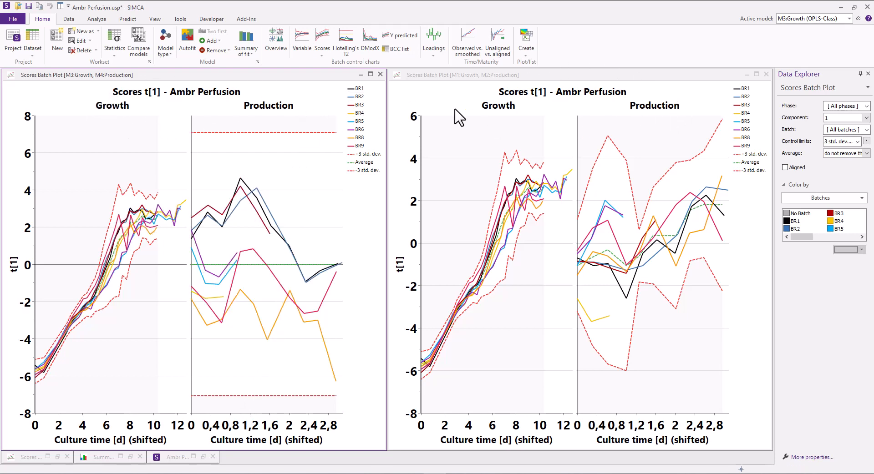
mouse_move(363, 465)
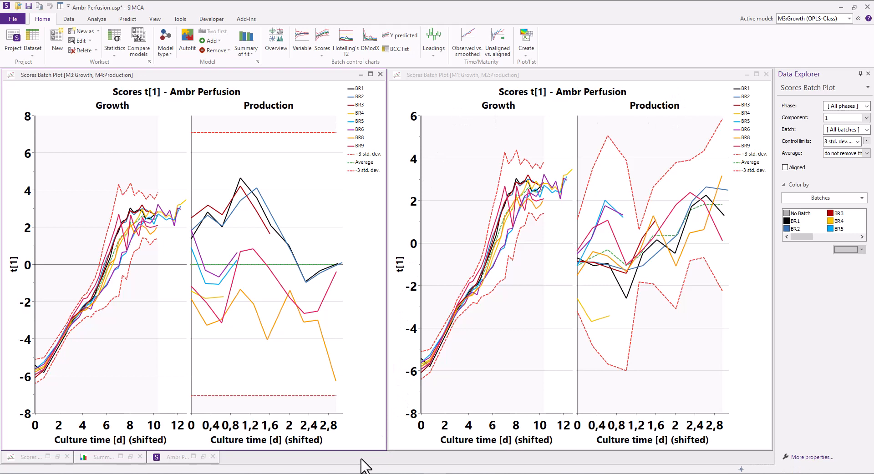
mouse_move(194, 291)
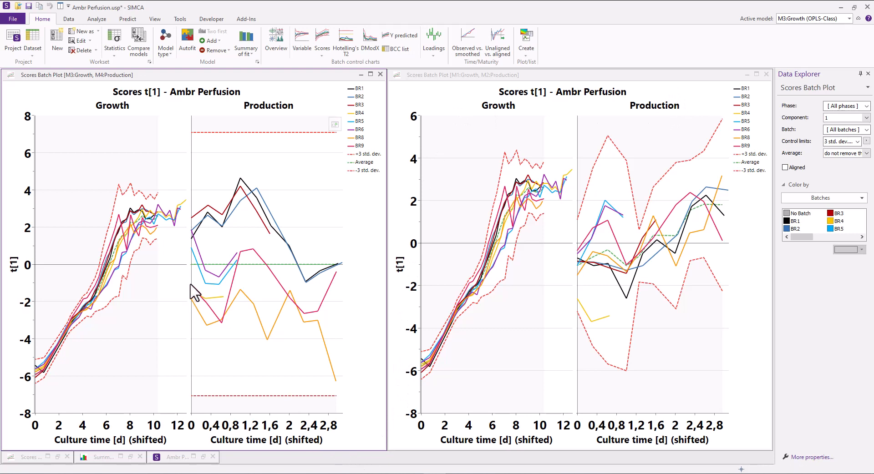
mouse_move(252, 295)
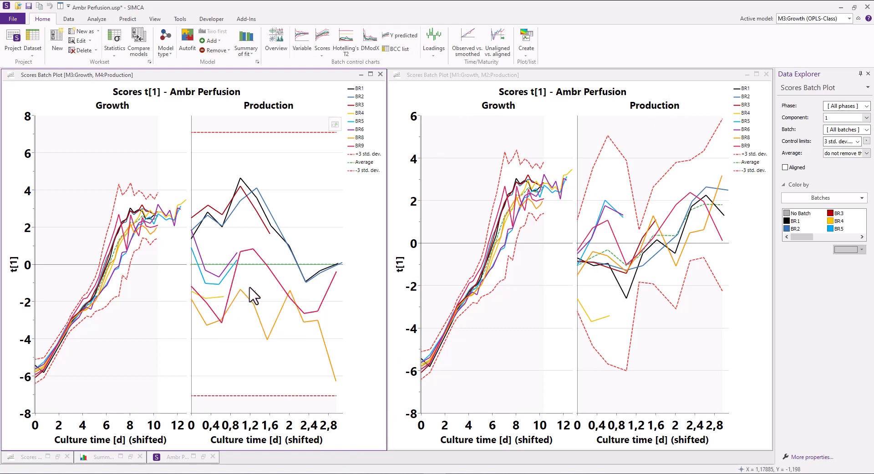
mouse_move(318, 296)
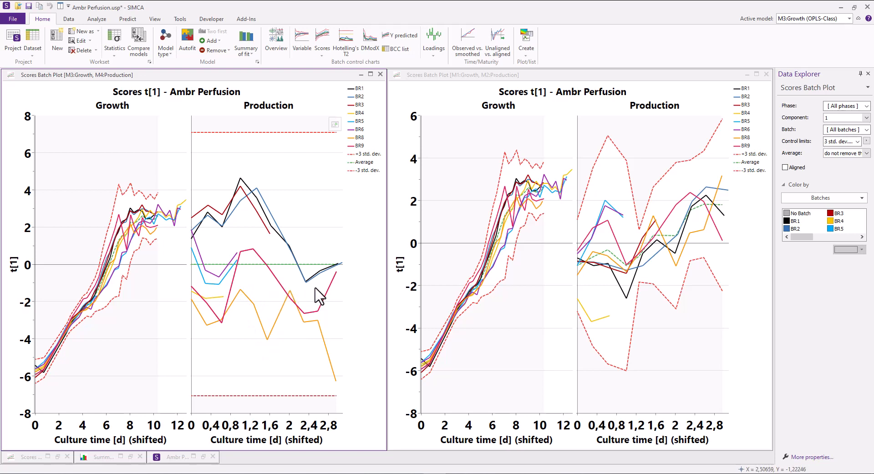
mouse_move(363, 296)
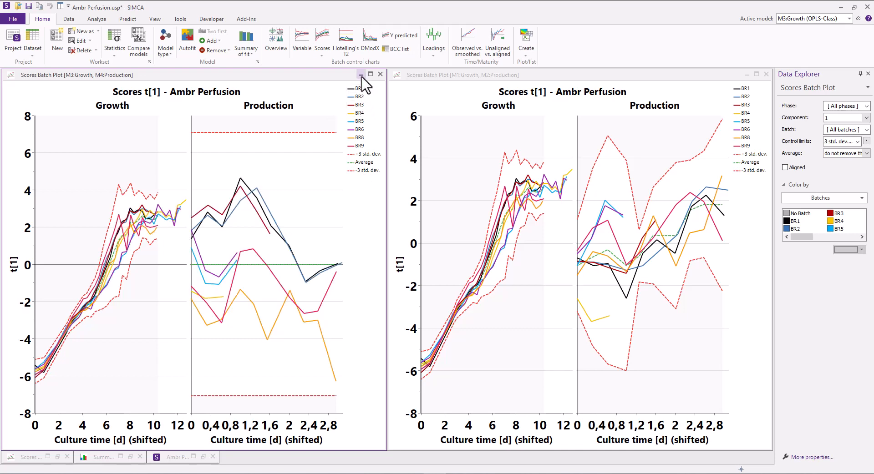
mouse_move(362, 75)
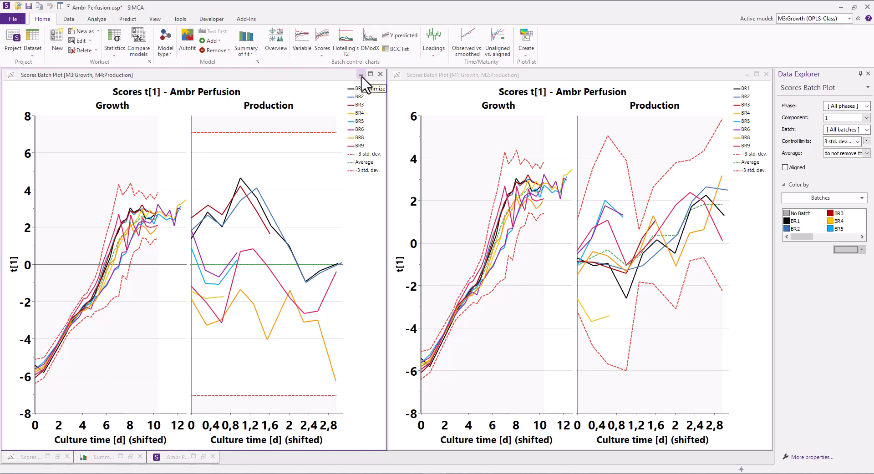
left_click(370, 74)
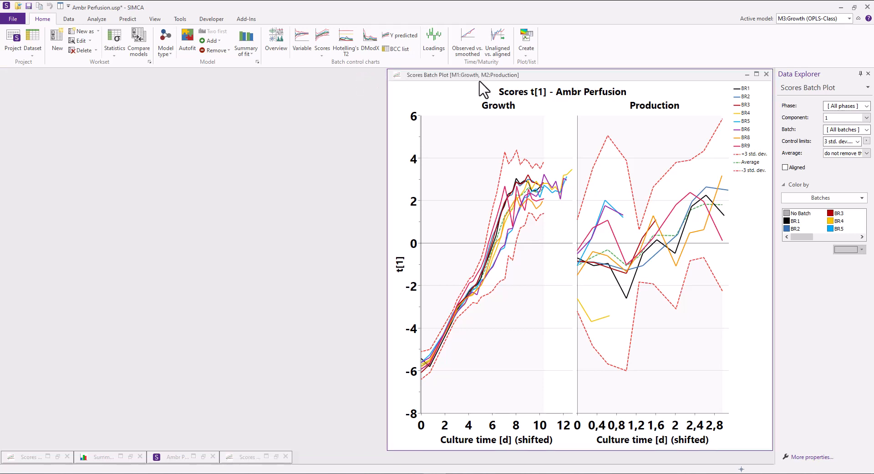
left_click(767, 74)
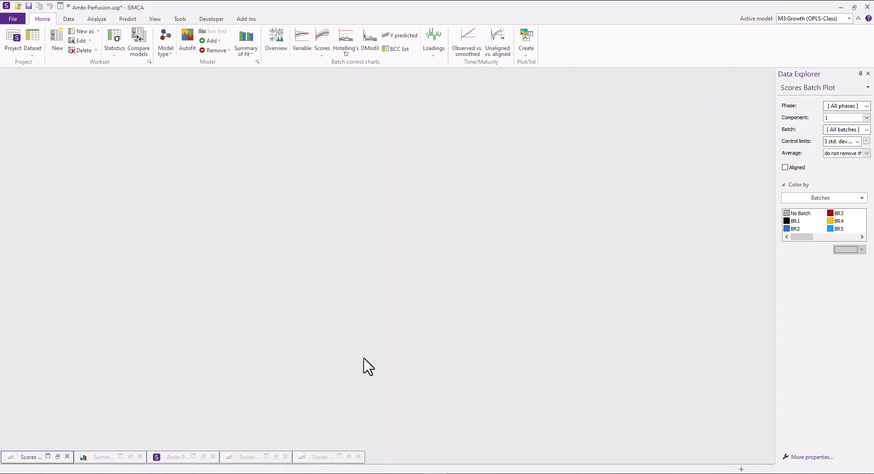
left_click(177, 457)
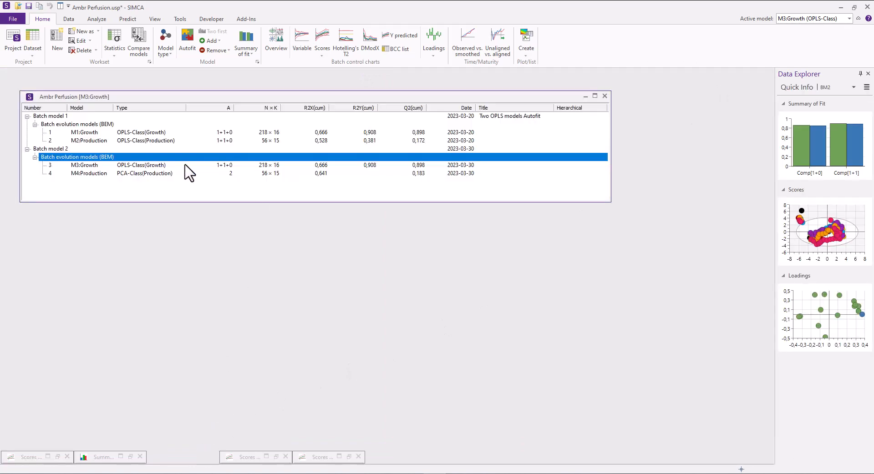
Step: Create loading plots for the M4 and M2 production models
left_click(434, 38)
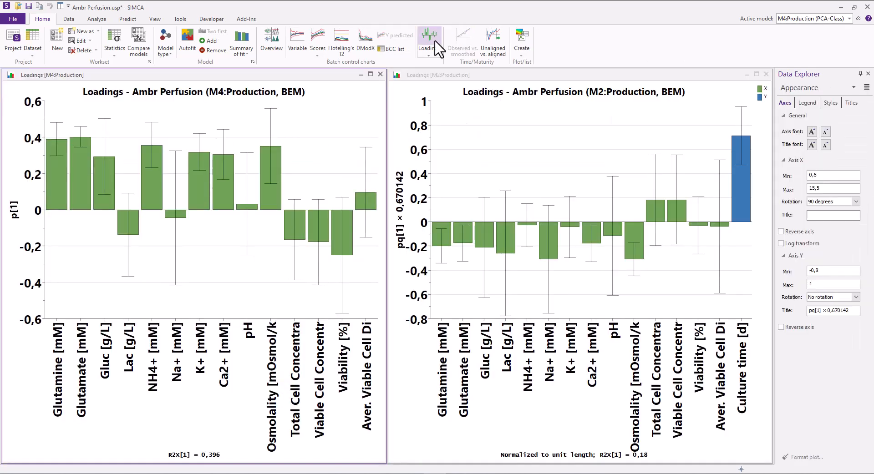
mouse_move(429, 36)
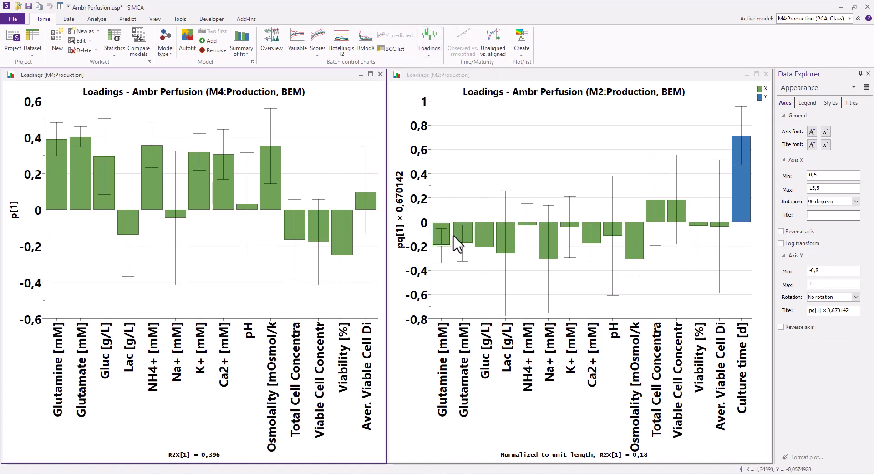
mouse_move(527, 226)
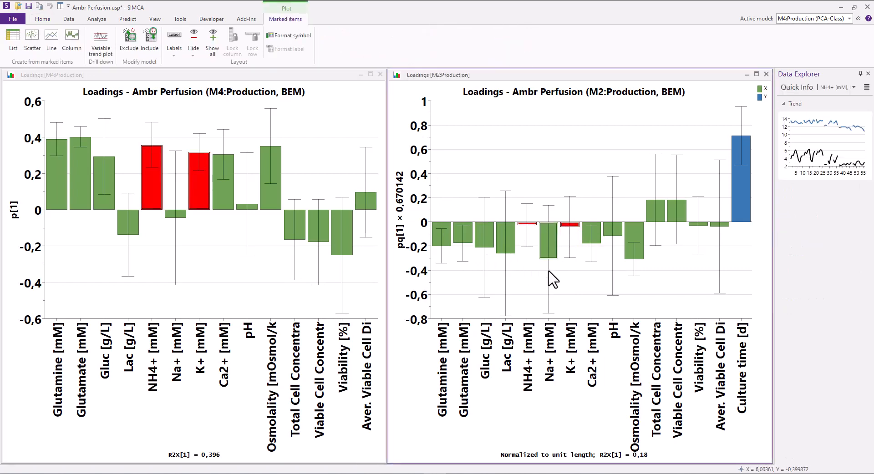
mouse_move(528, 273)
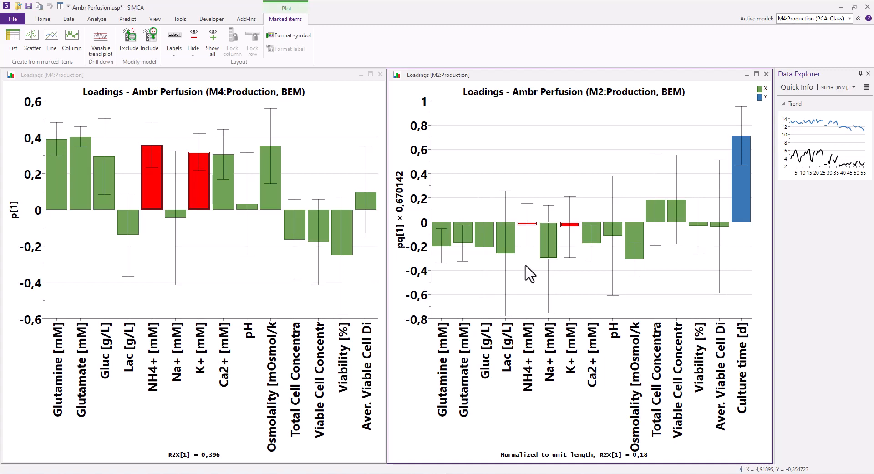
mouse_move(539, 245)
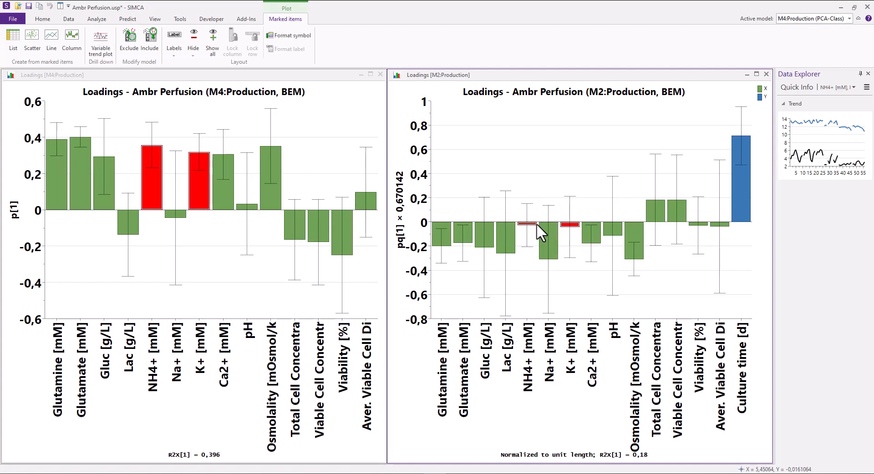
mouse_move(572, 229)
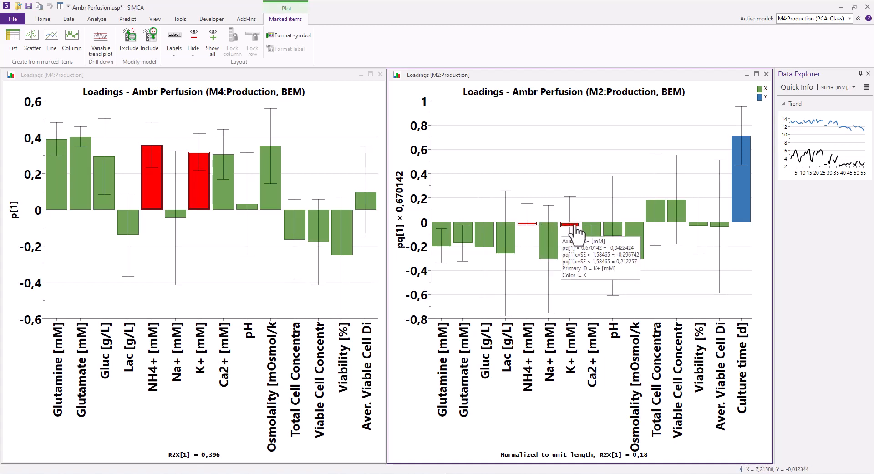
mouse_move(156, 215)
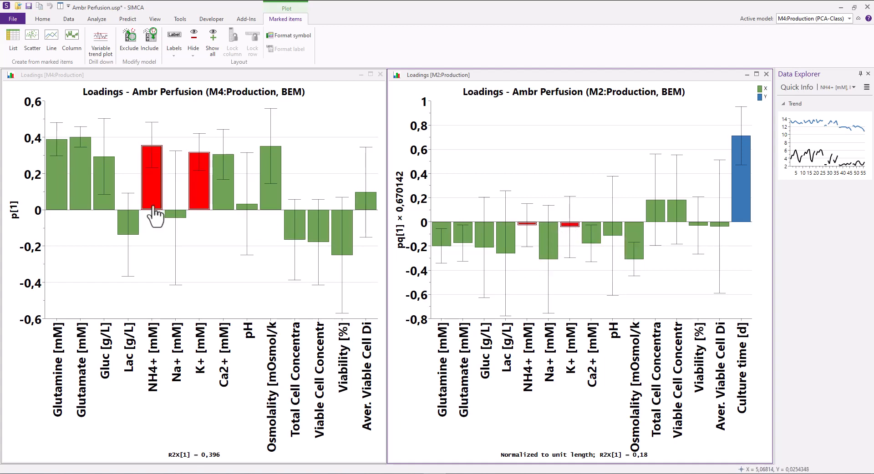
mouse_move(201, 201)
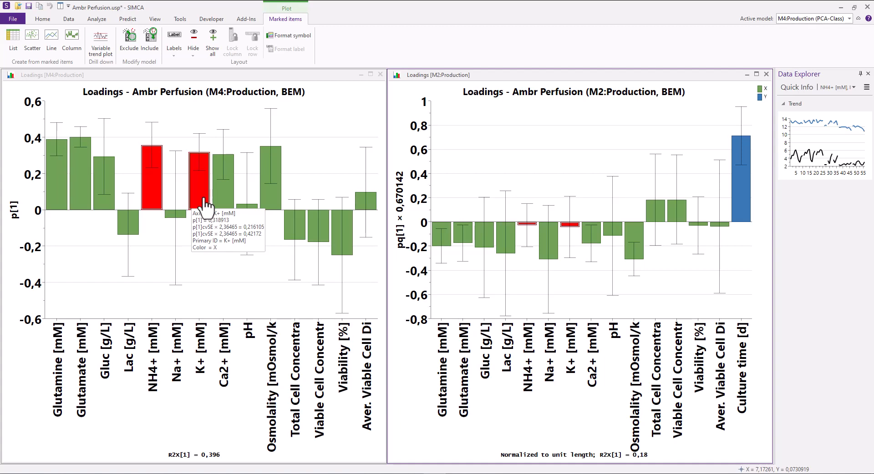
mouse_move(380, 132)
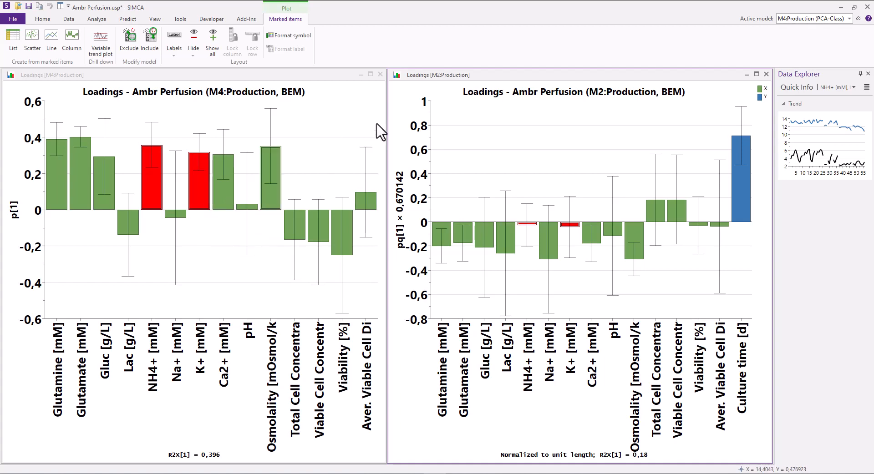